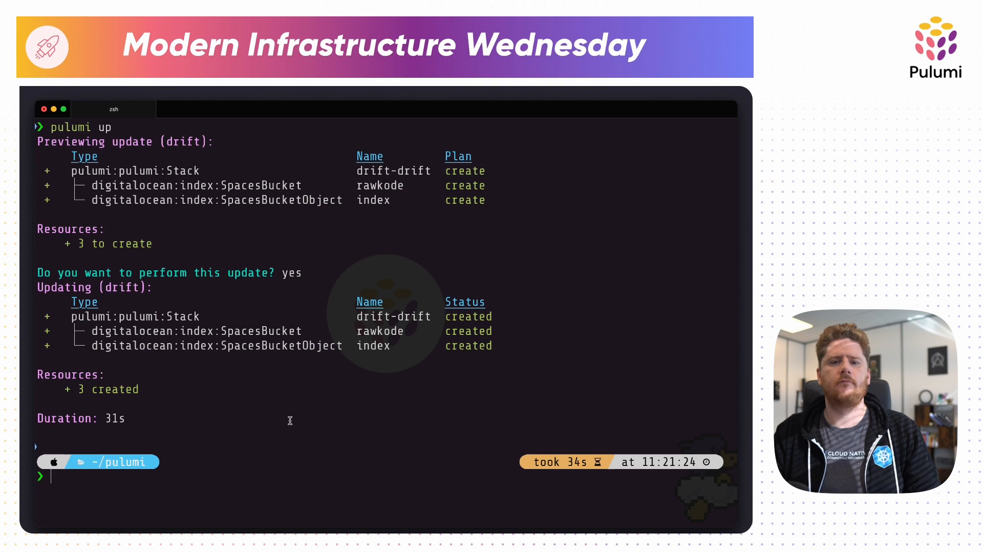
- Preview a Pulumi update of the drift stack, which reports 3 resources unchanged
type("pulumi up")
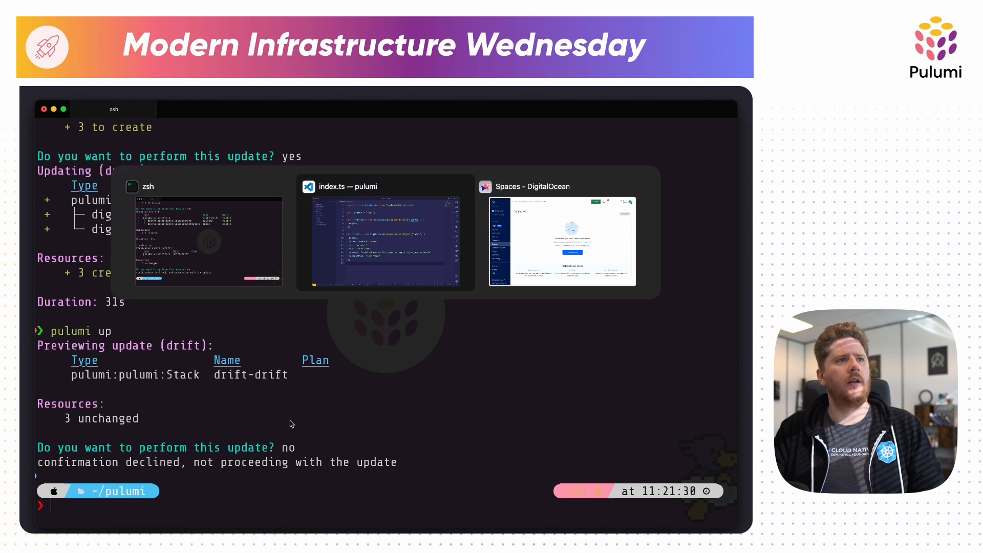
- Delete the index.html object from the rawkode-26eaabb Space and confirm the deletion
left_click(560, 242)
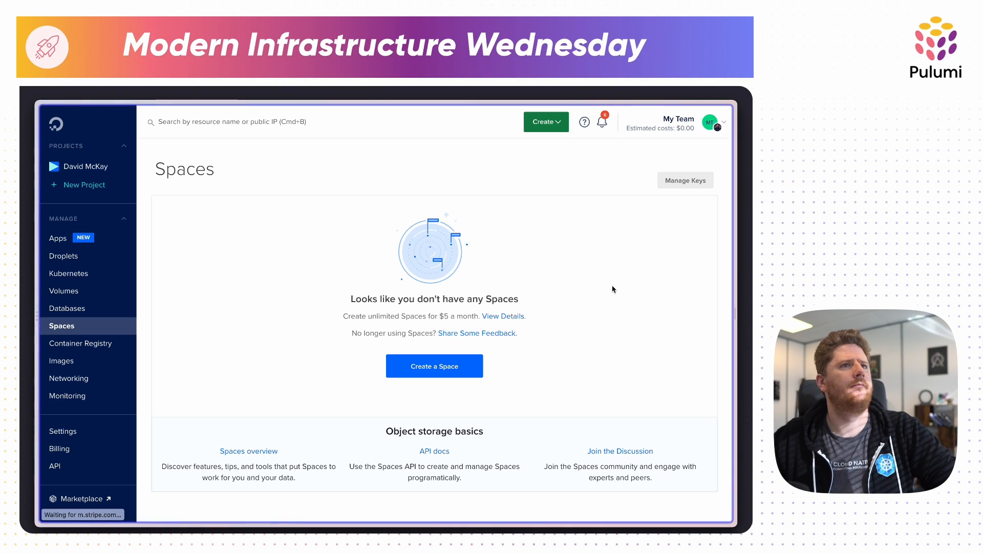
mouse_move(588, 293)
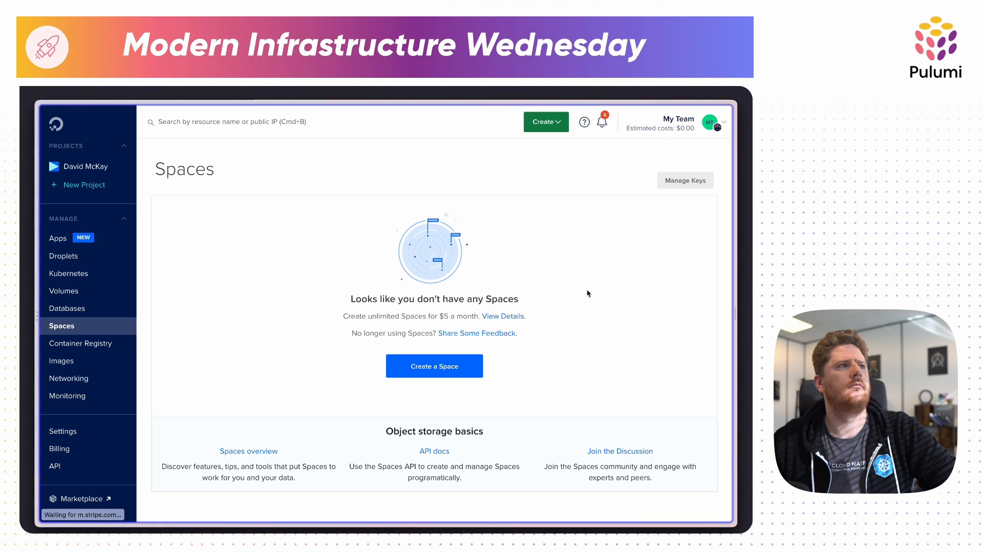
mouse_move(281, 287)
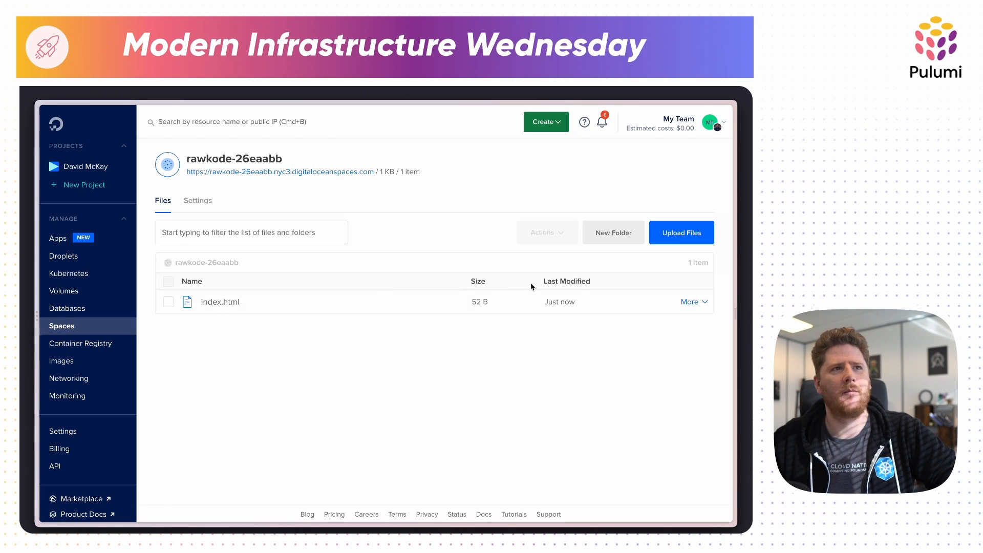
left_click(690, 301)
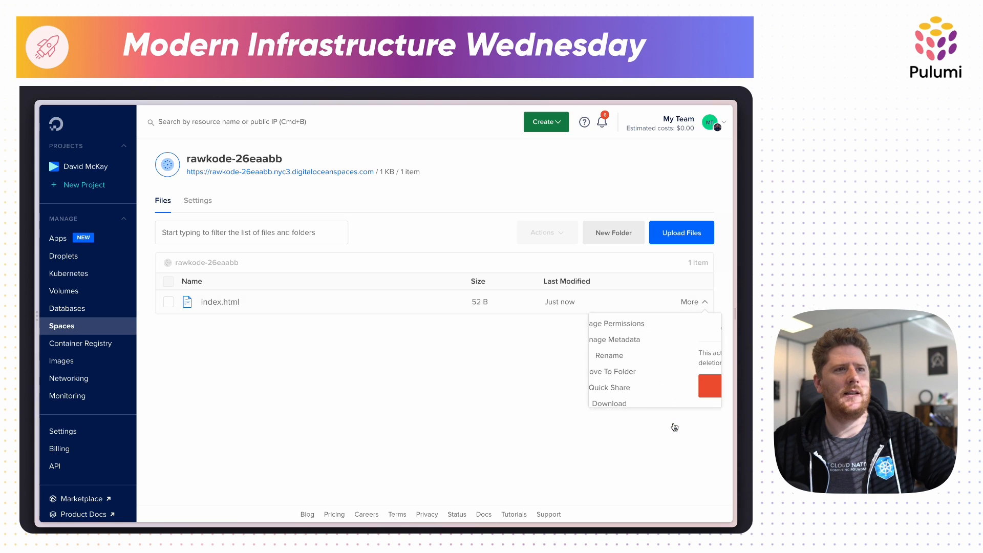
left_click(709, 387)
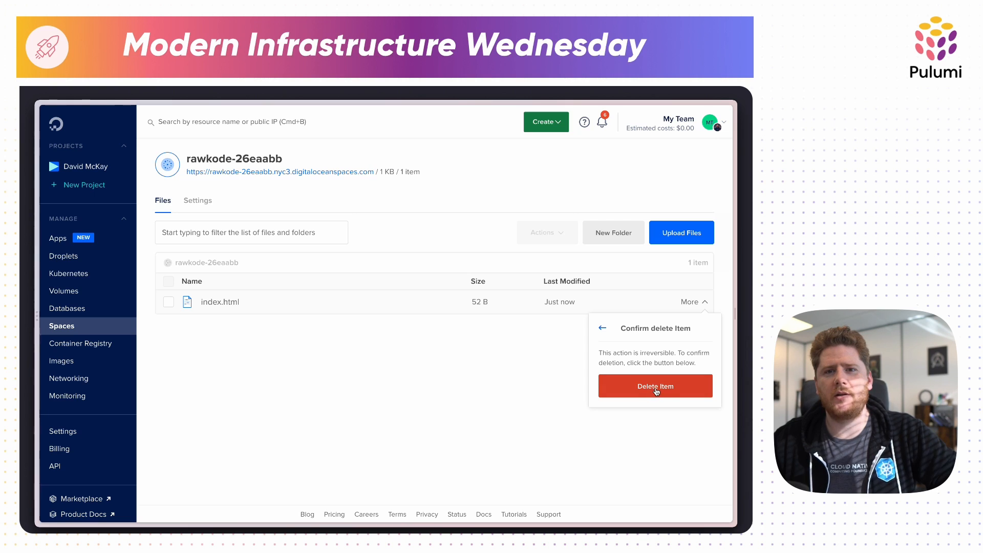
left_click(655, 386)
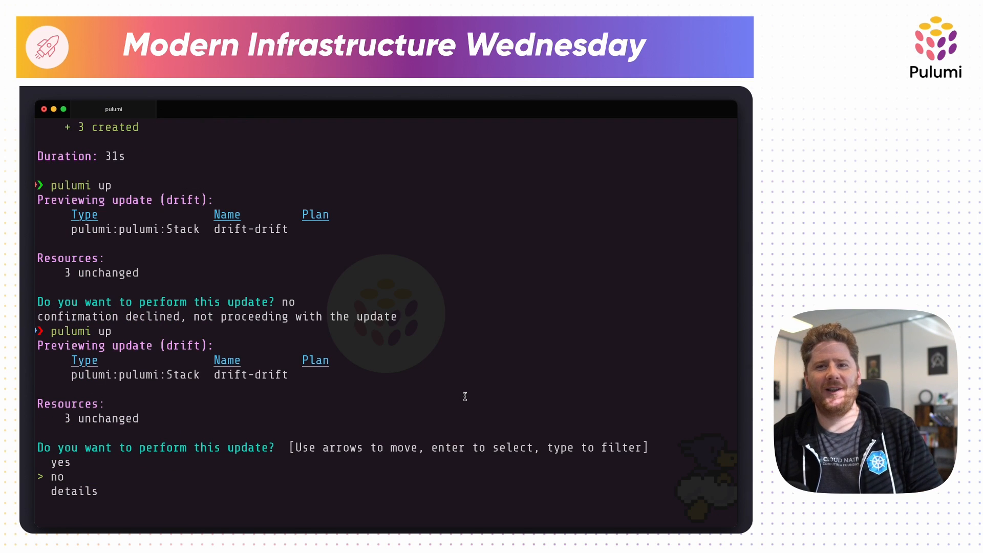
- Decline the no-change update and run pulumi up --refresh to refresh state first
key("Enter")
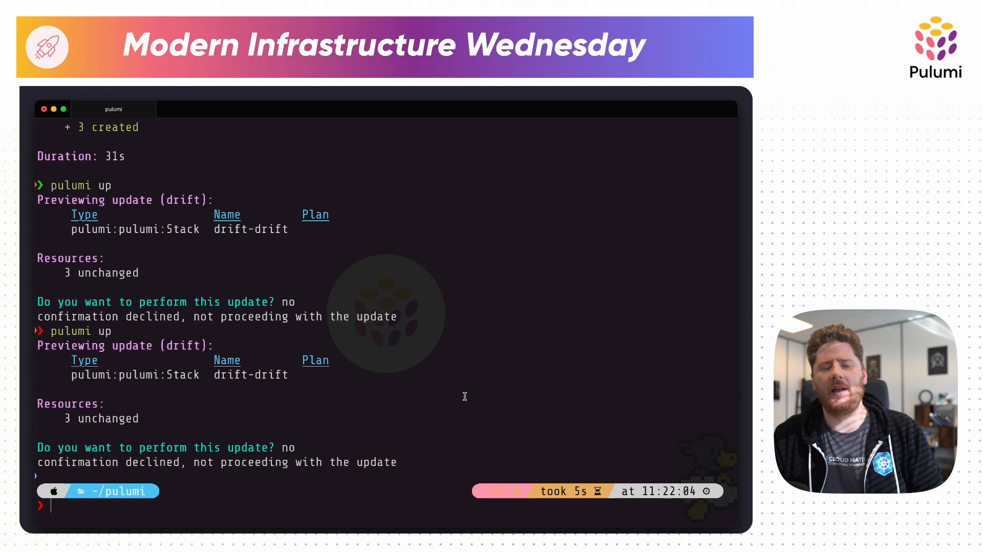
type("pulumi up --refresh")
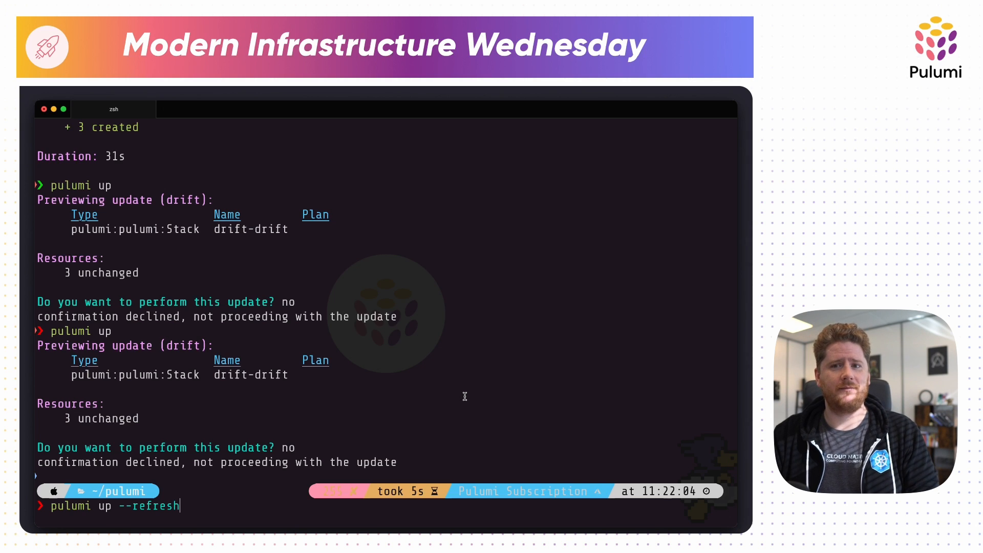
key("enter")
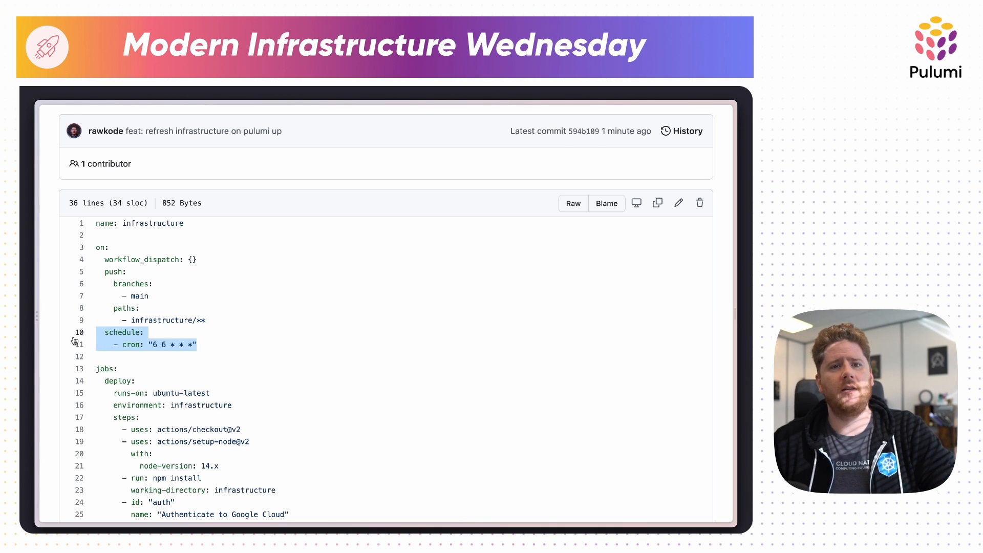
mouse_move(233, 344)
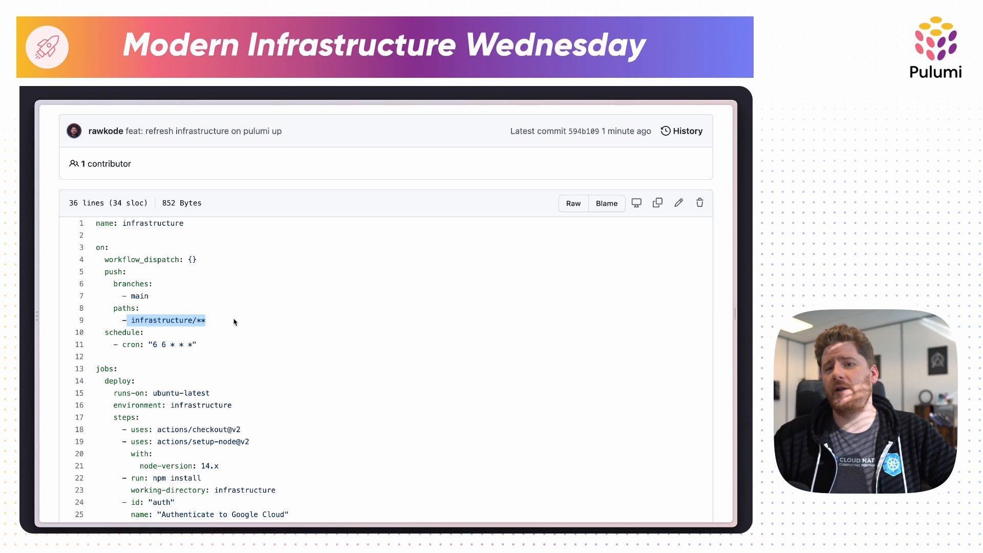
mouse_move(406, 365)
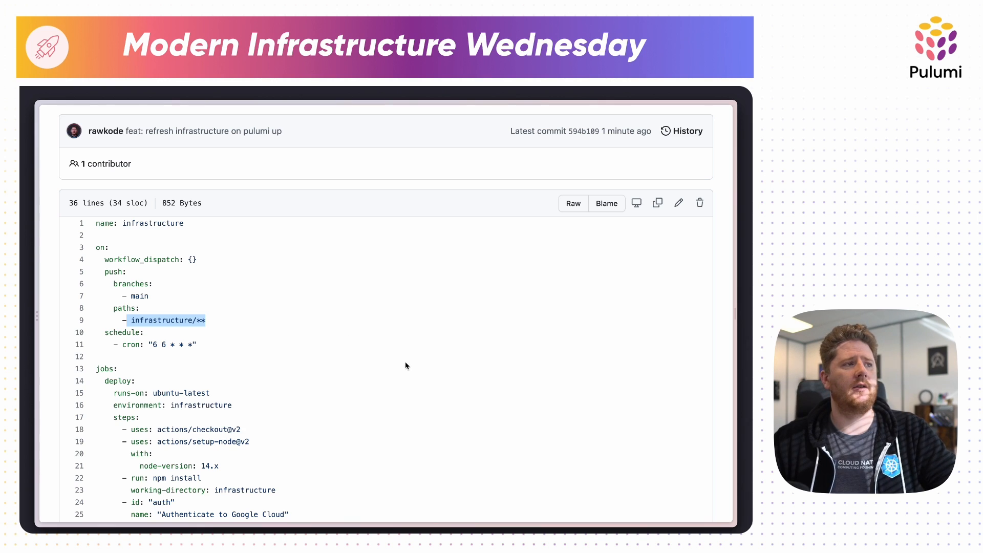
- Scroll the infrastructure workflow YAML down to its pulumi/actions step with refresh enabled
scroll("down", 3)
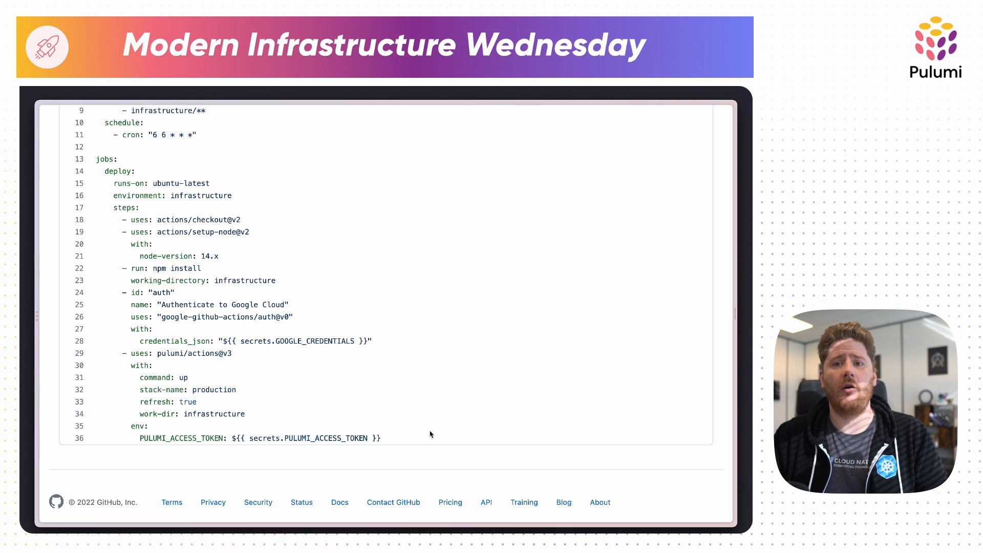
mouse_move(468, 423)
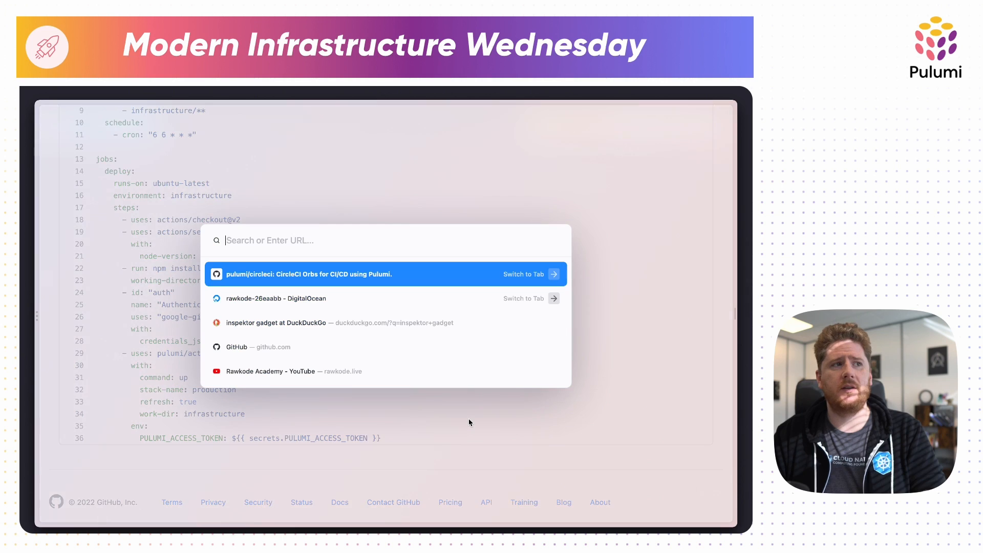
- Switch to the pulumi/circleci repository and scroll to its README on Pulumi Orbs for CircleCI
left_click(310, 274)
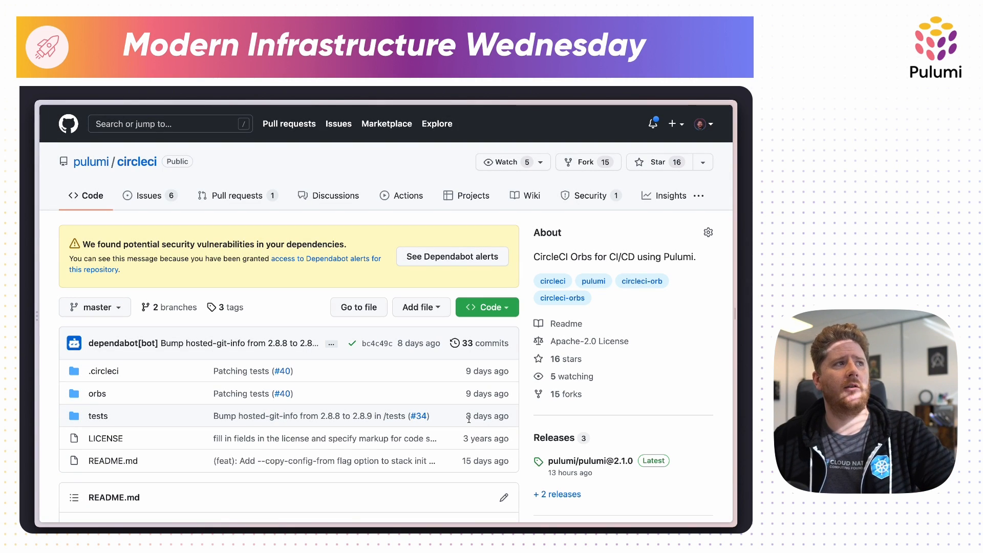
scroll("down", 3)
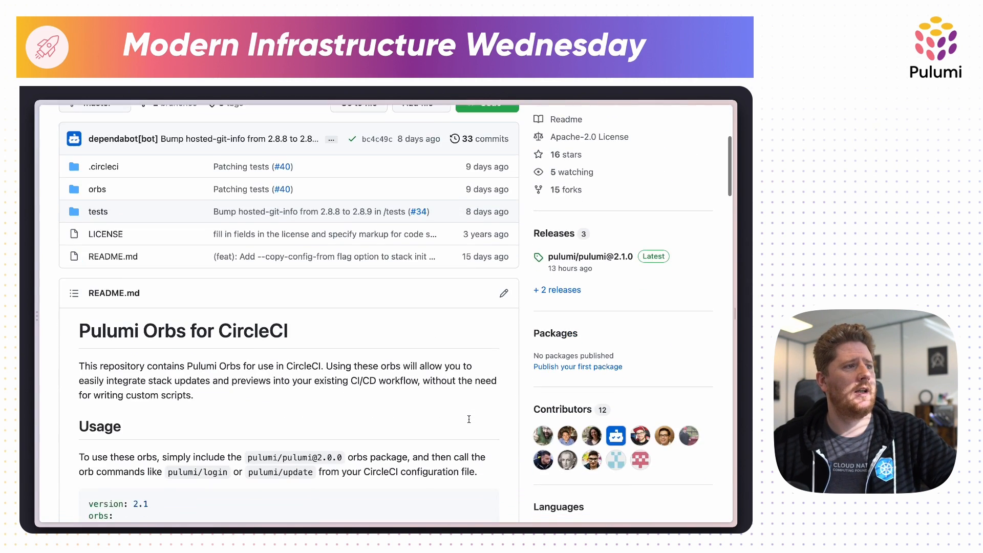
scroll("down", 3)
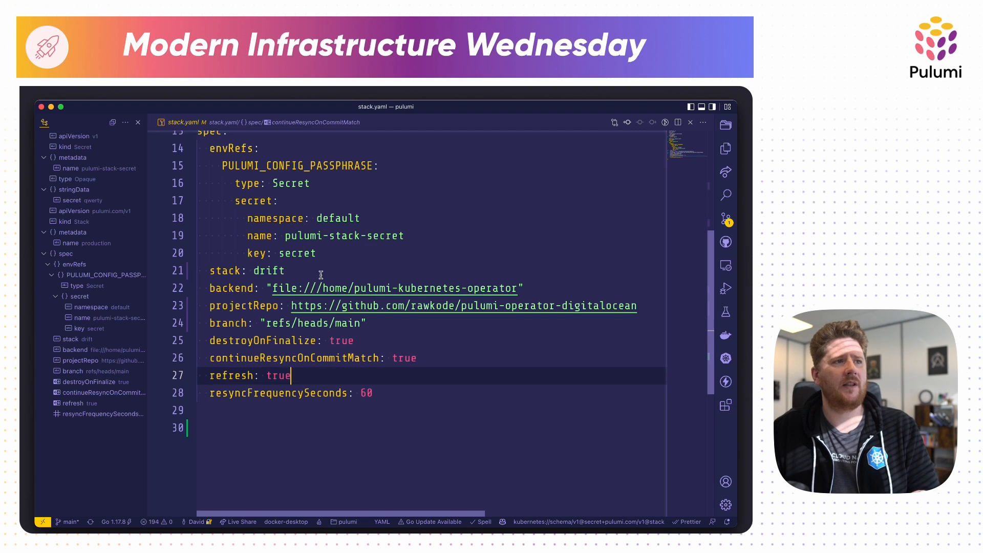
- Set refresh: true and resyncFrequencySeconds: 60 in the drift Stack's stack.yaml
left_click(283, 359)
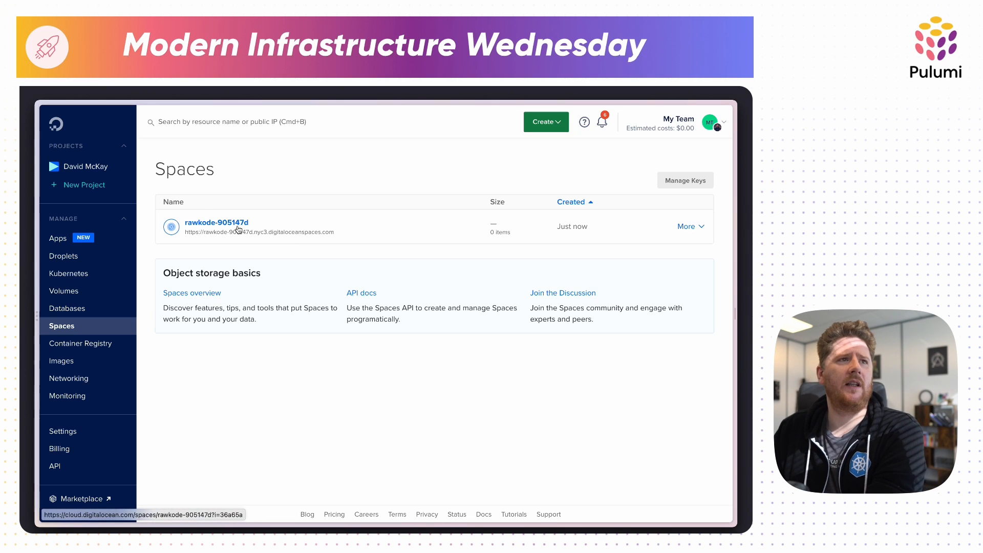
- Delete the 52 B index.html object from the rawkode-905147d Space
left_click(216, 222)
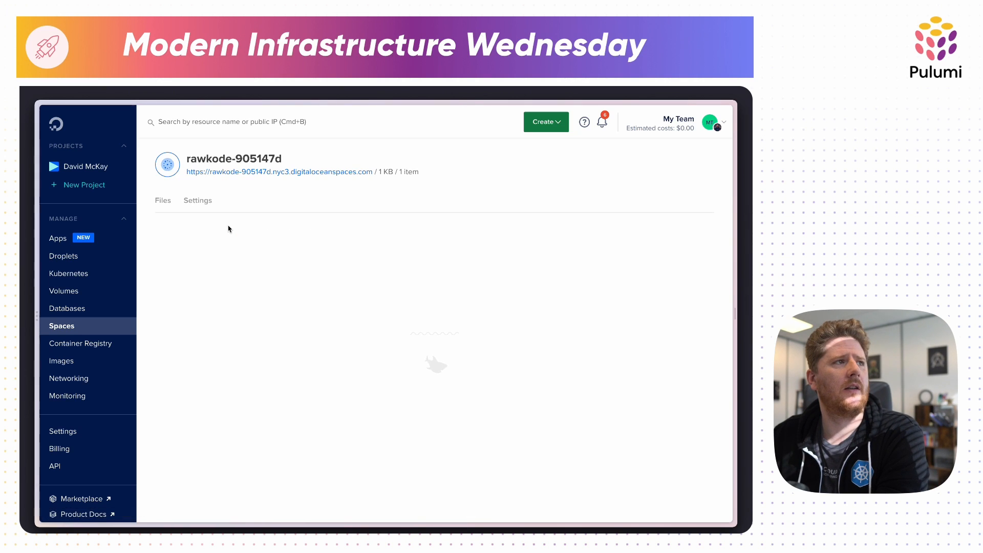
left_click(694, 301)
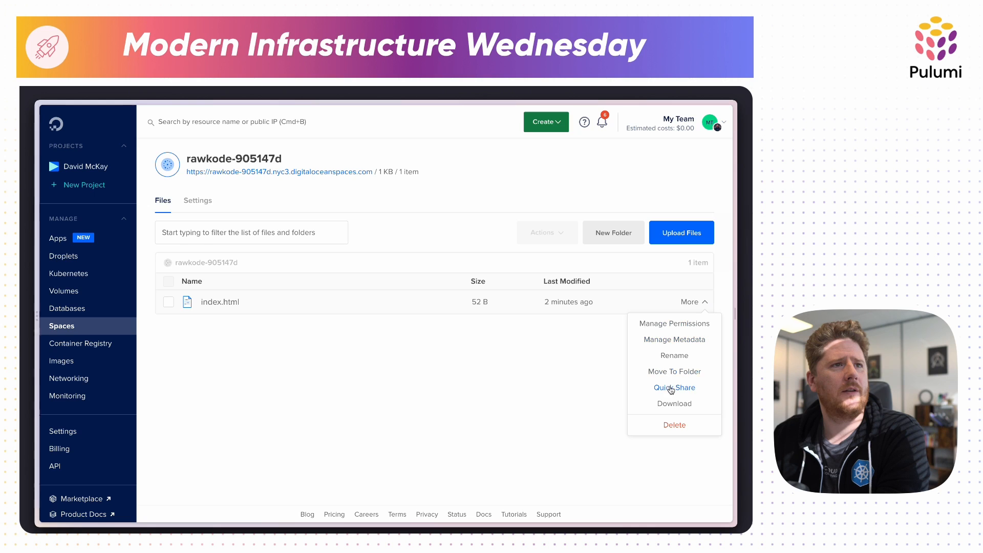
left_click(674, 424)
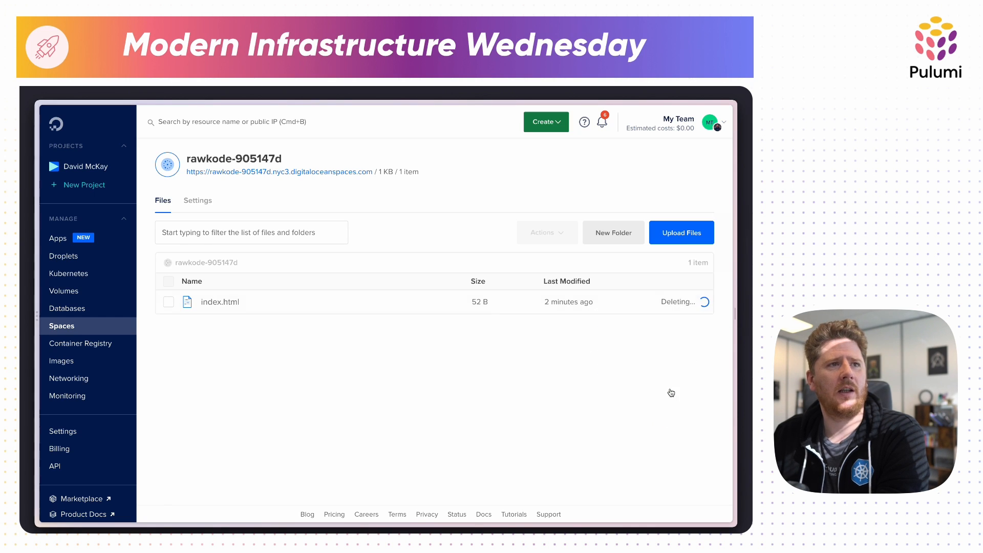